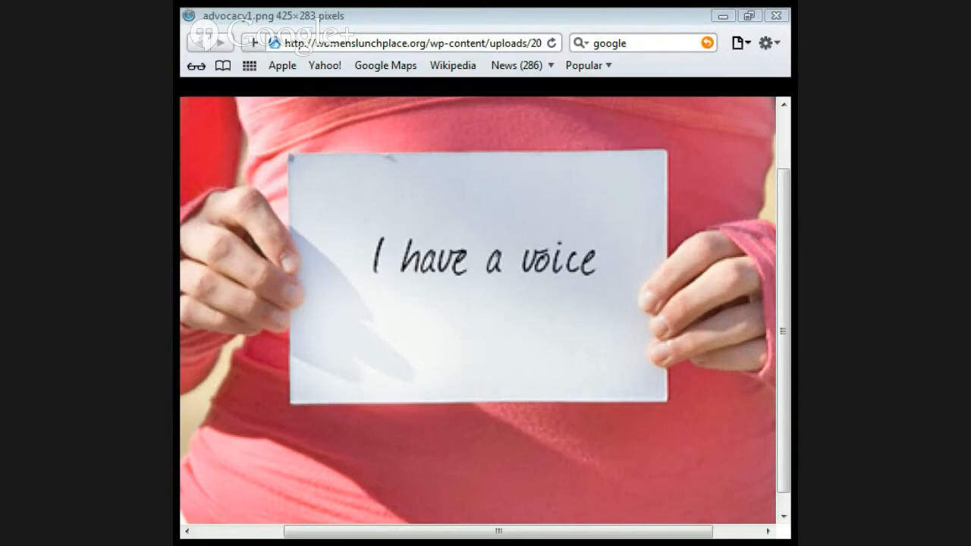
Reveal the tab strip above the 'I have a voice' advocacy1.png image.
left_click(781, 87)
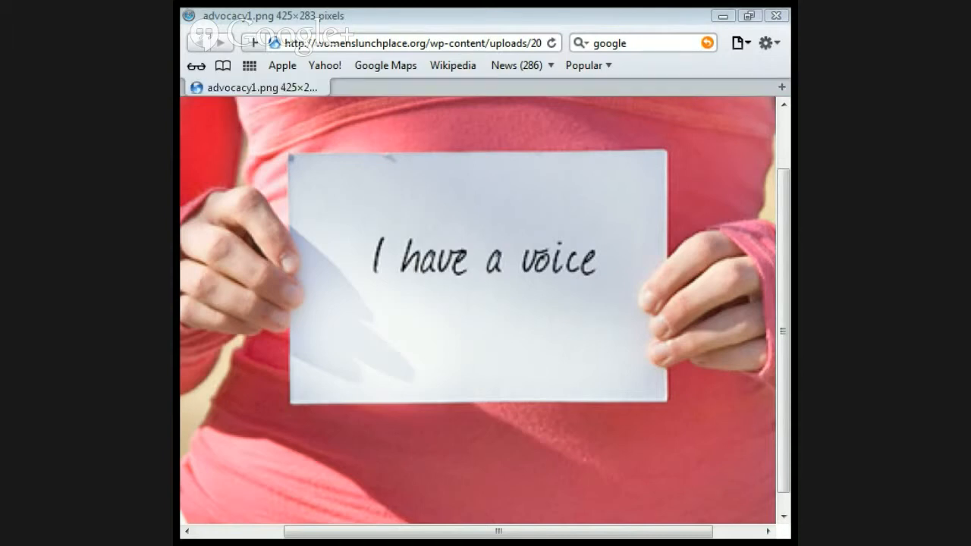